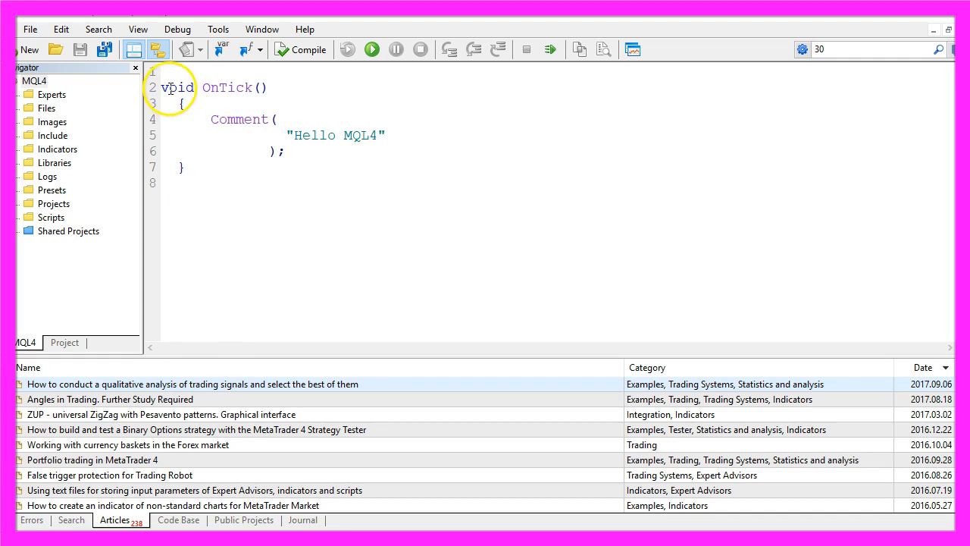
pyautogui.moveTo(361, 137)
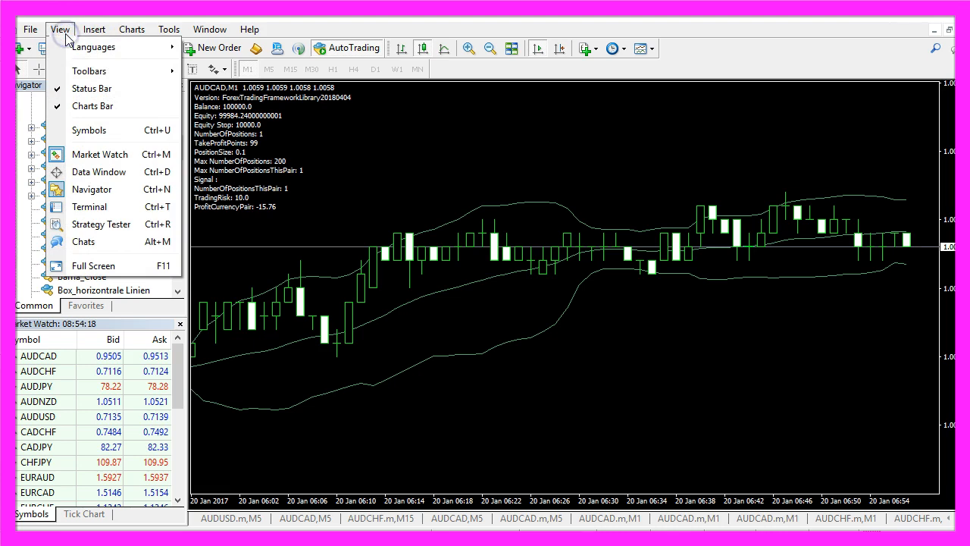
pyautogui.moveTo(100, 224)
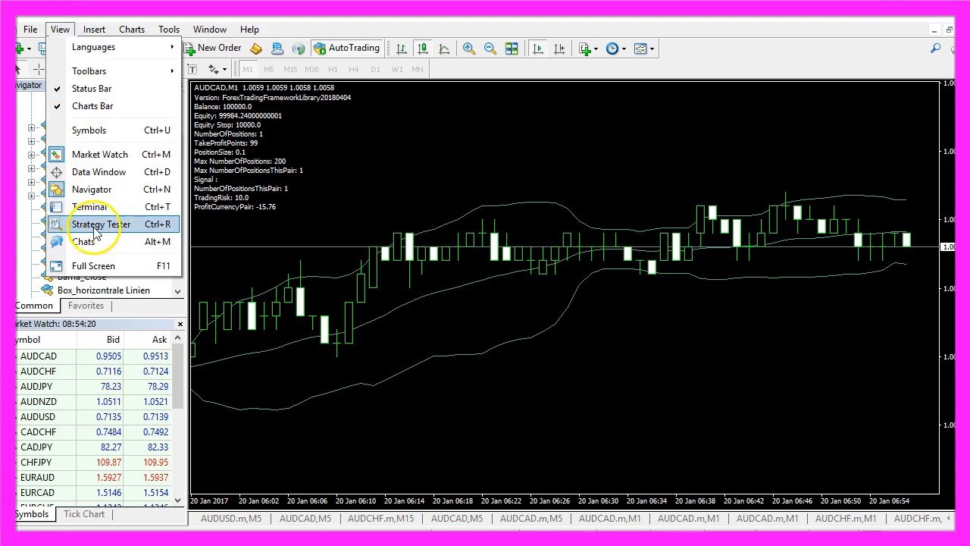
# Step: Select Basics\SimpleEATemplate.ex4 as the expert advisor in the Strategy Tester
pyautogui.click(100, 224)
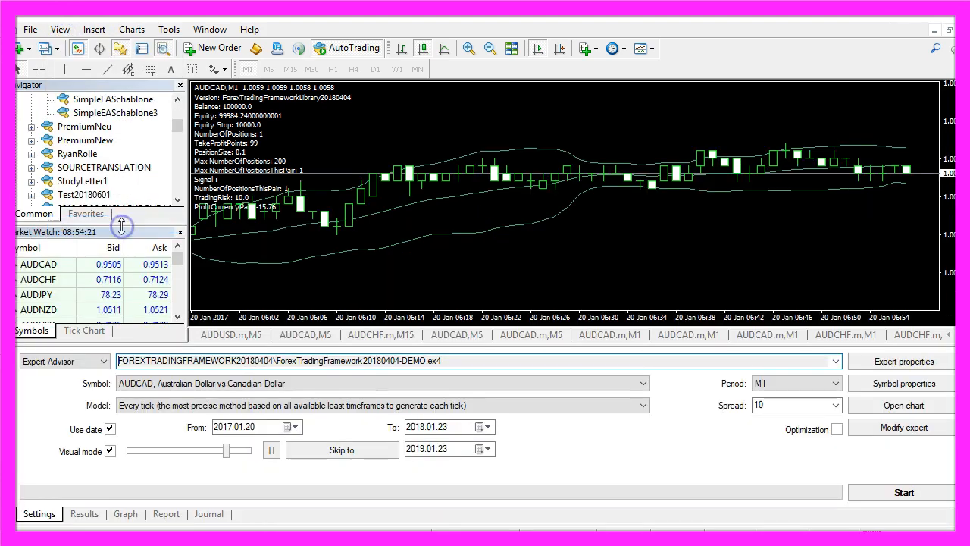
pyautogui.moveTo(42, 385)
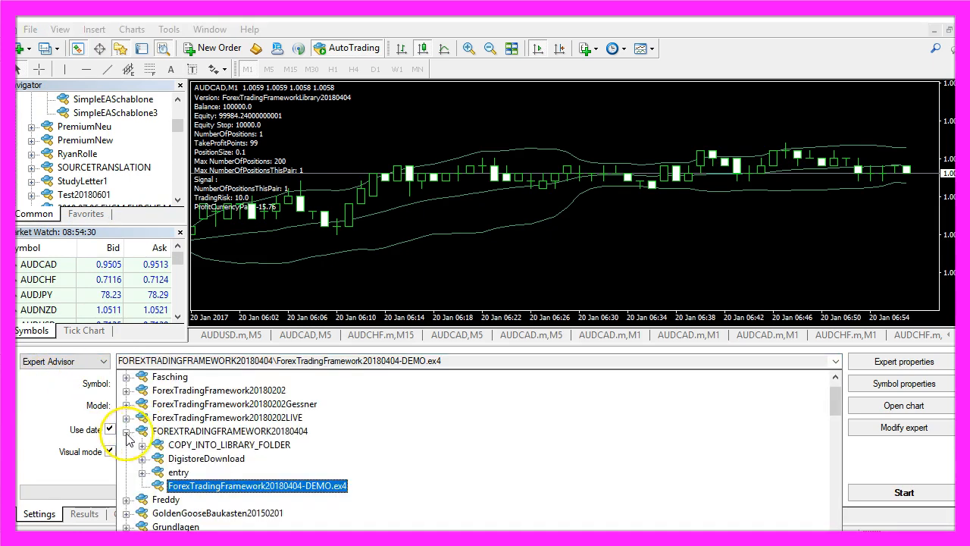
pyautogui.click(127, 430)
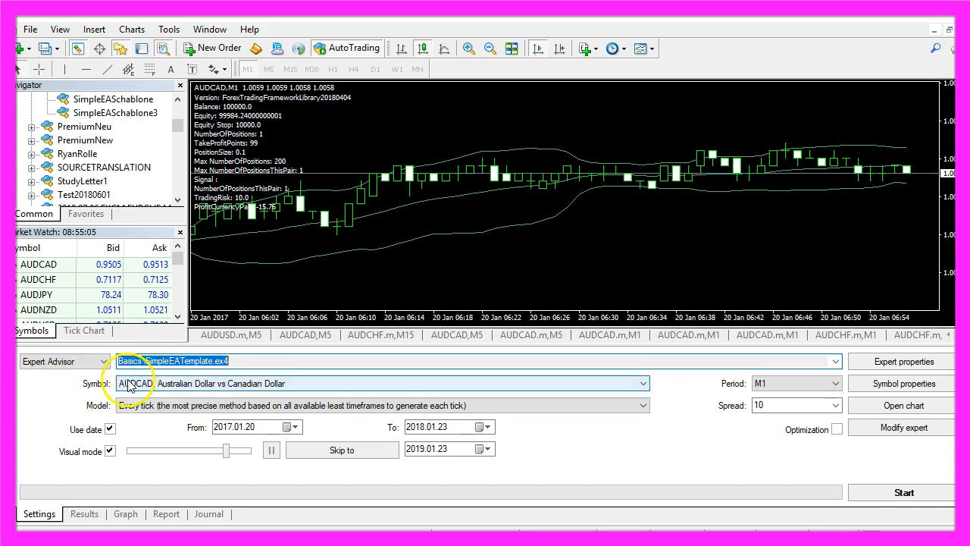
pyautogui.click(136, 382)
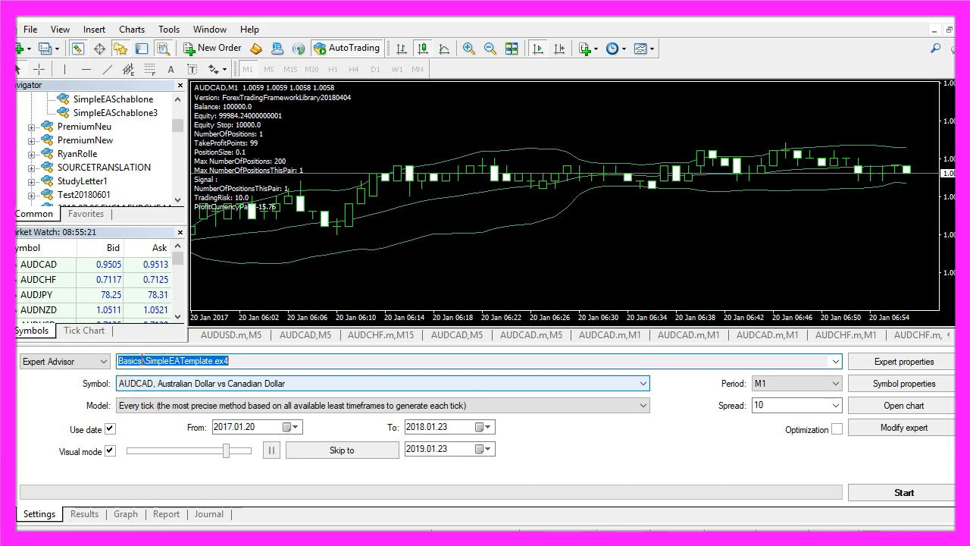
pyautogui.click(169, 29)
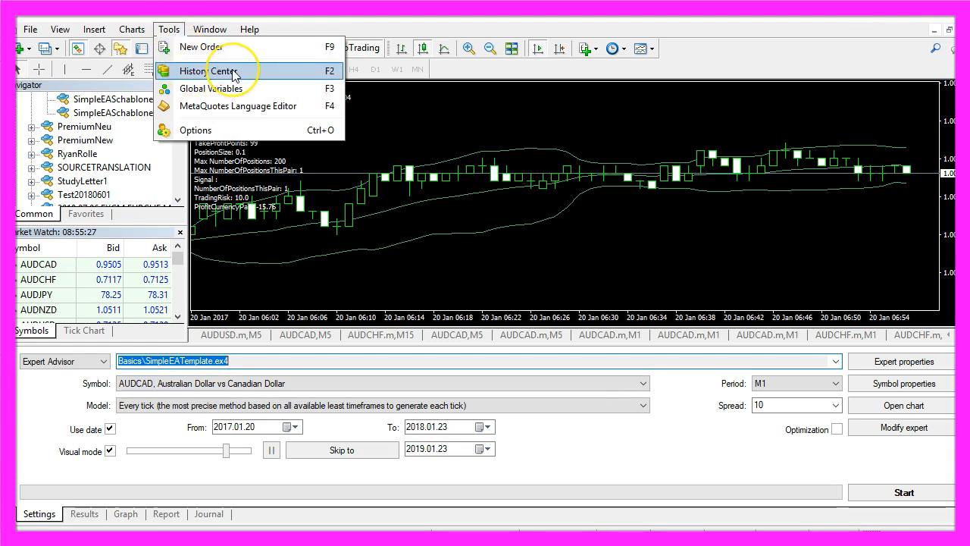
# Step: View the AUDCAD 1 Minute (M1) records in the History Center and scroll to older data
pyautogui.click(205, 71)
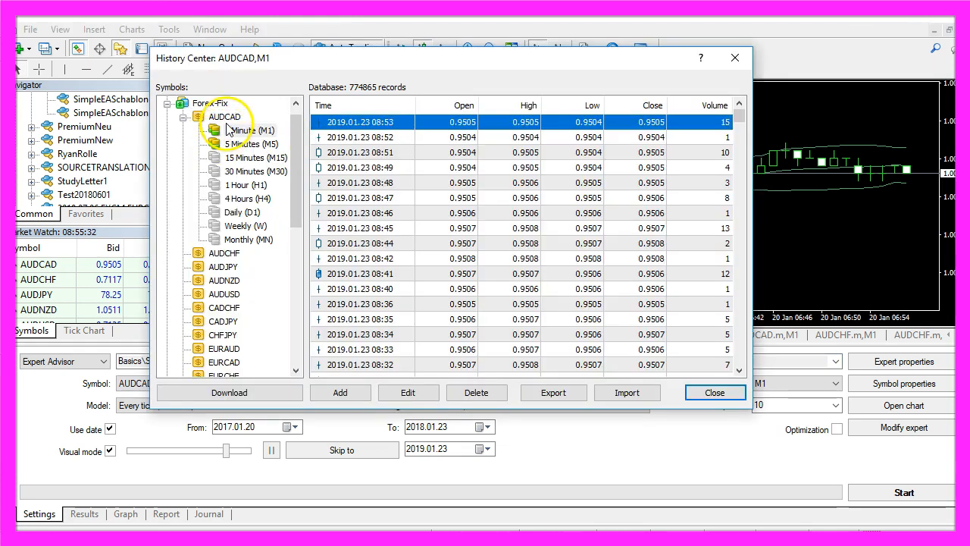
pyautogui.click(251, 130)
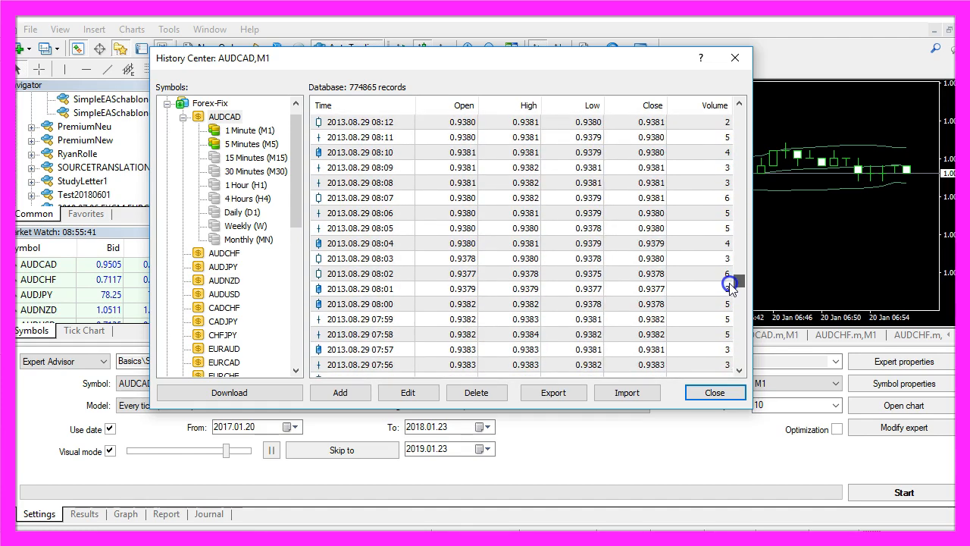
pyautogui.moveTo(730, 282); pyautogui.dragTo(729, 289)
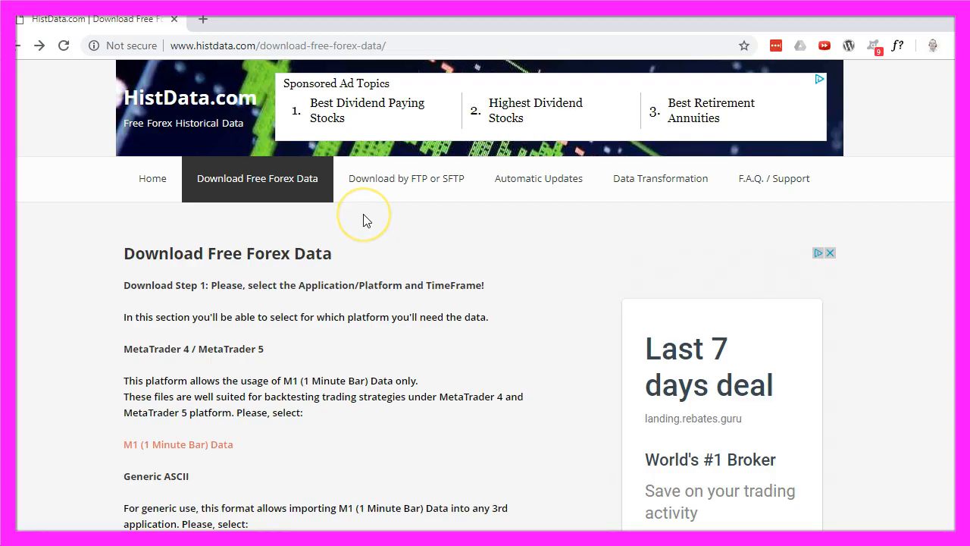
pyautogui.moveTo(226, 248)
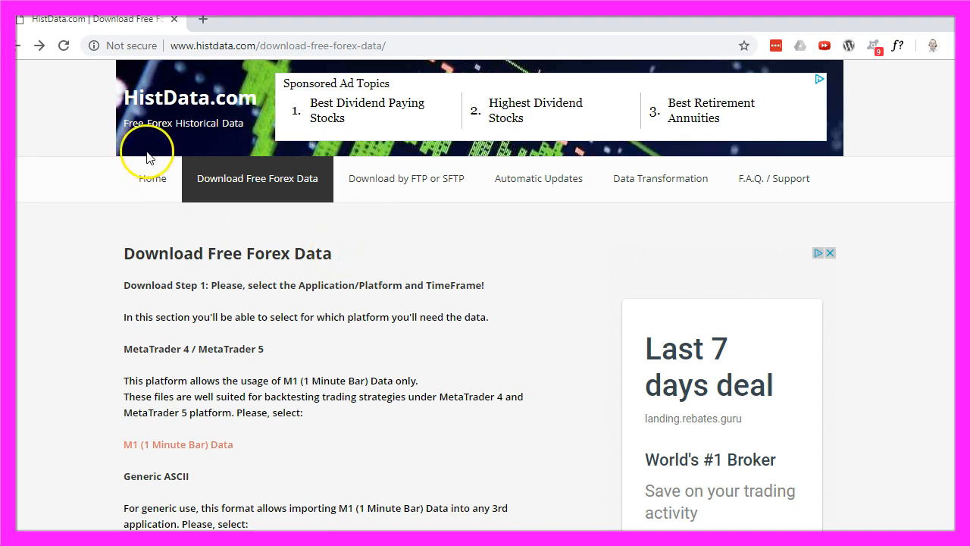
pyautogui.moveTo(105, 447)
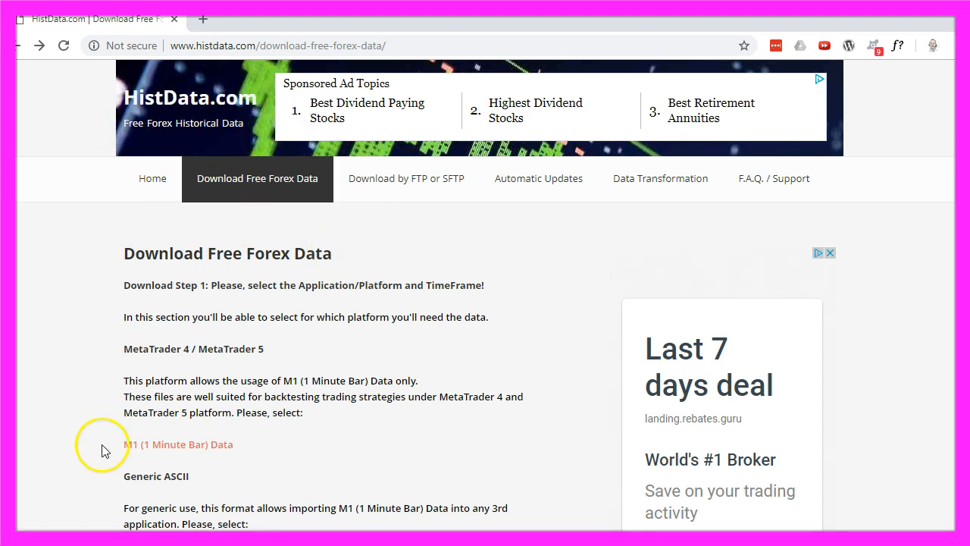
pyautogui.moveTo(191, 454)
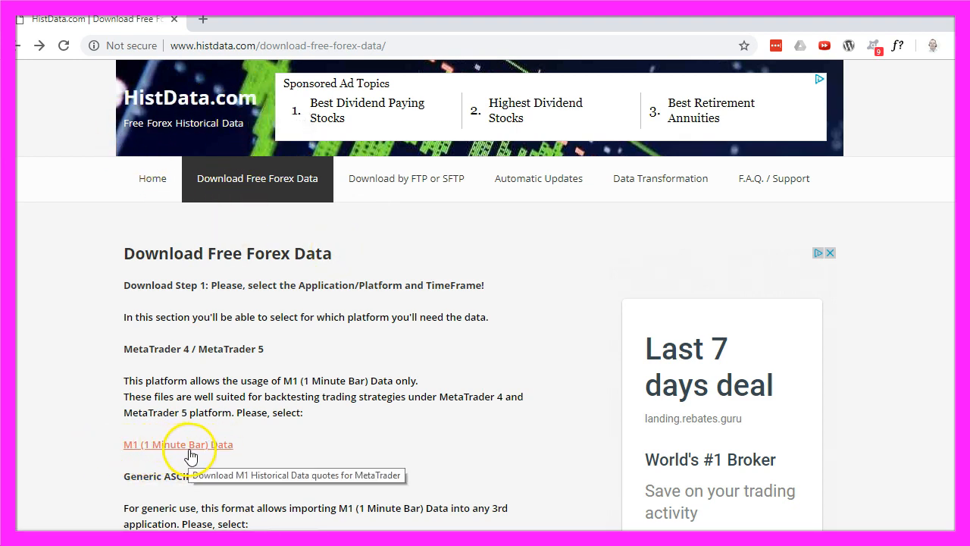
# Step: Navigate to the AUD/CAD MetaTrader M1 downloads and get HISTDATA_COM_MT_AUDCAD_M1_2014.zip
pyautogui.click(177, 444)
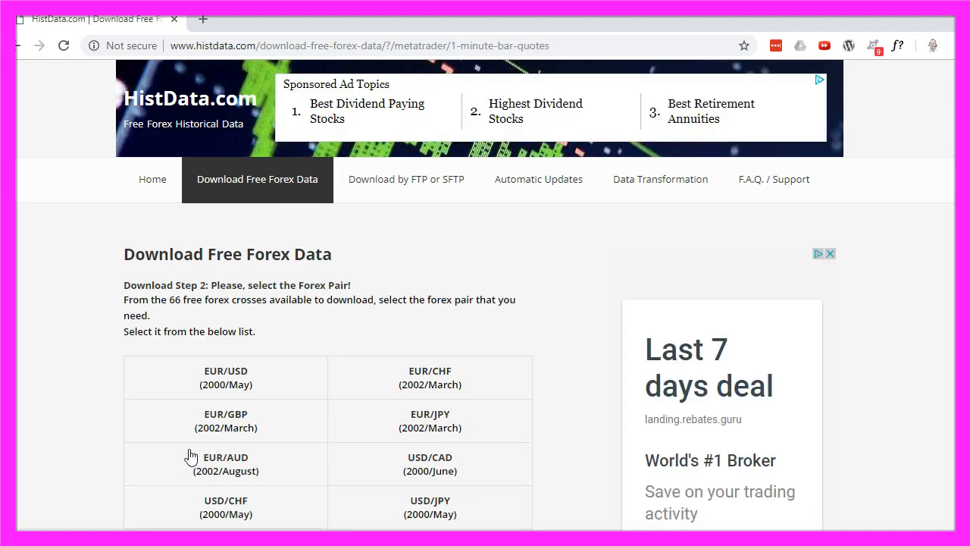
pyautogui.write('aud/cad')
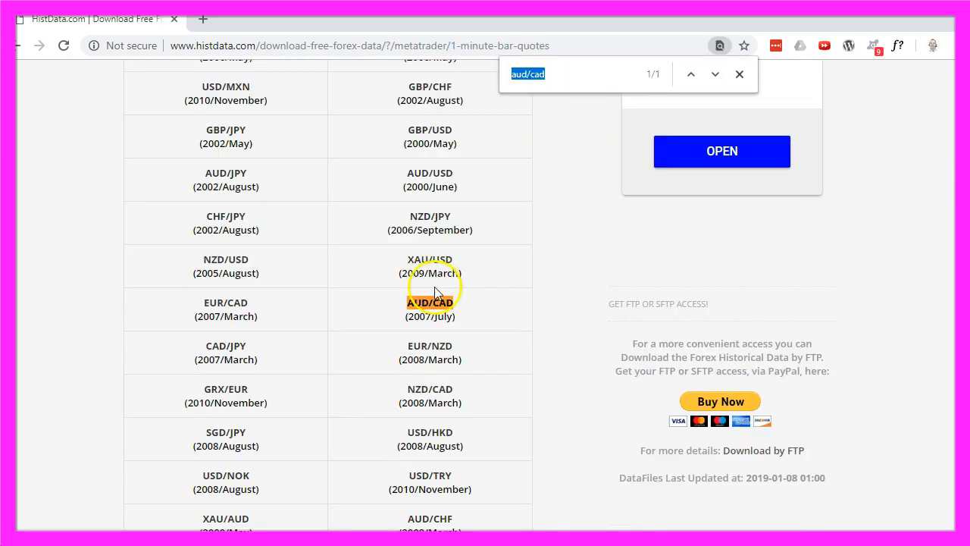
pyautogui.click(430, 309)
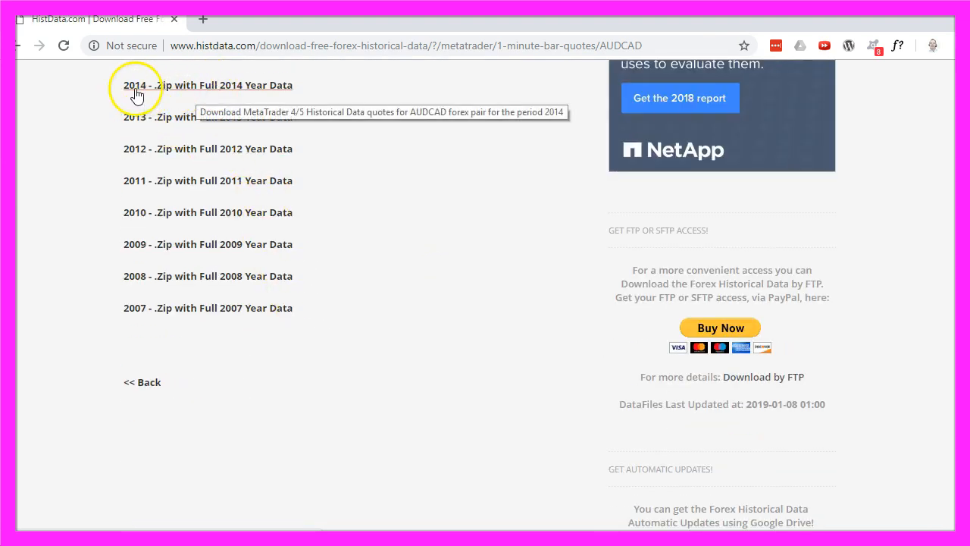
pyautogui.click(134, 85)
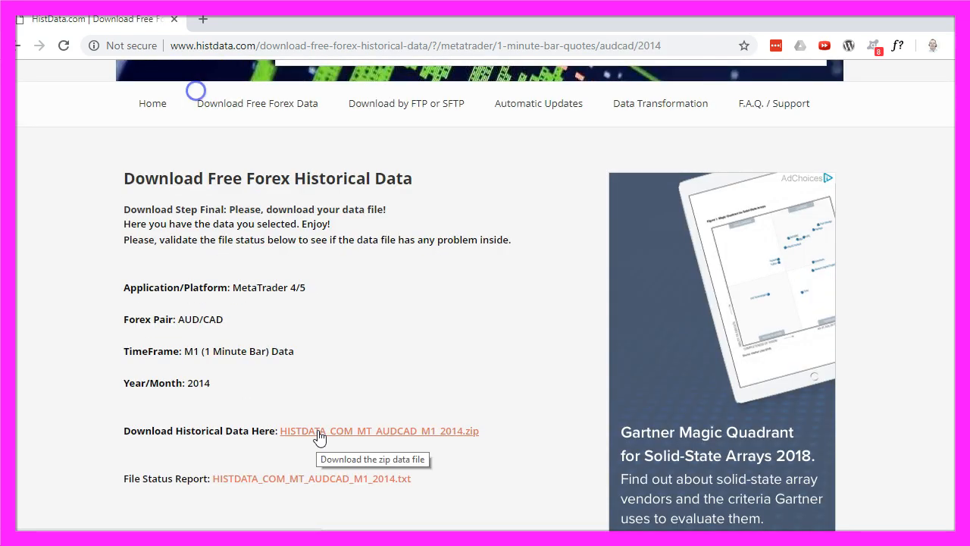
pyautogui.click(319, 430)
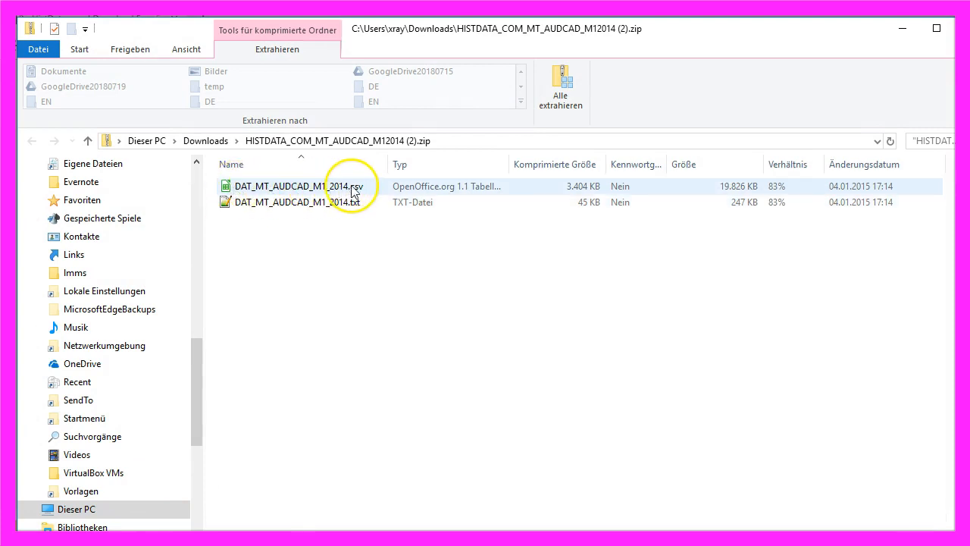
# Step: Preview DAT_MT_AUDCAD_M1_2014.csv in the Text Import dialog and scroll through its minute bars
pyautogui.click(300, 186)
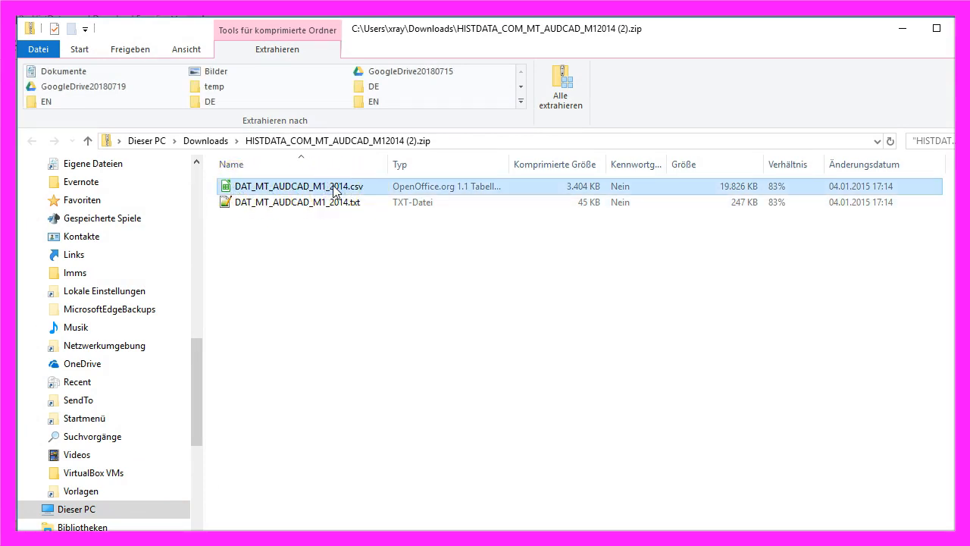
pyautogui.doubleClick(299, 186)
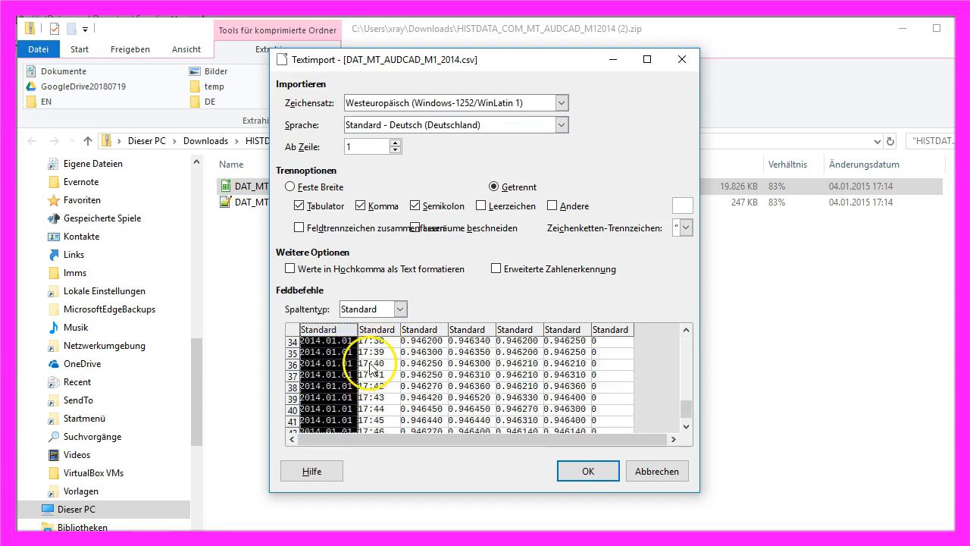
pyautogui.scroll(-3)
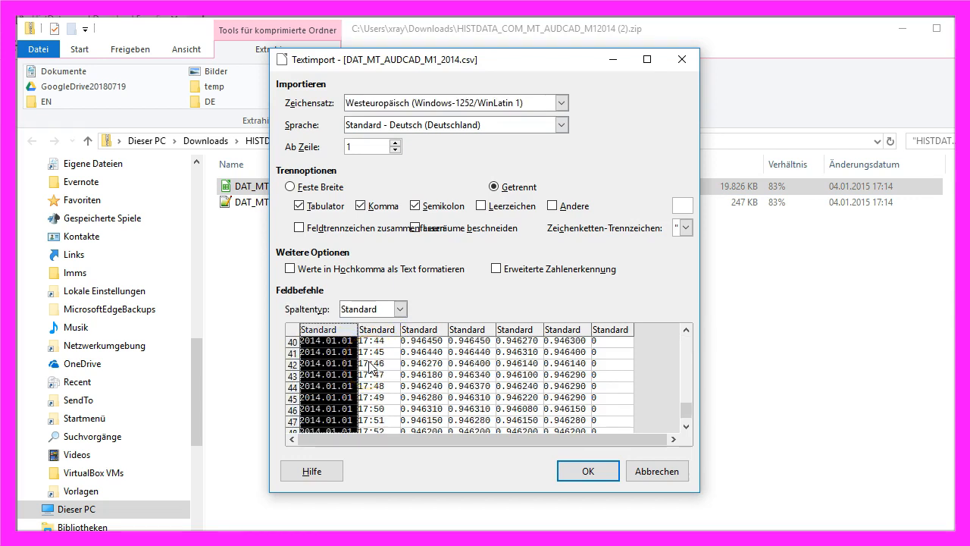
pyautogui.scroll(-3)
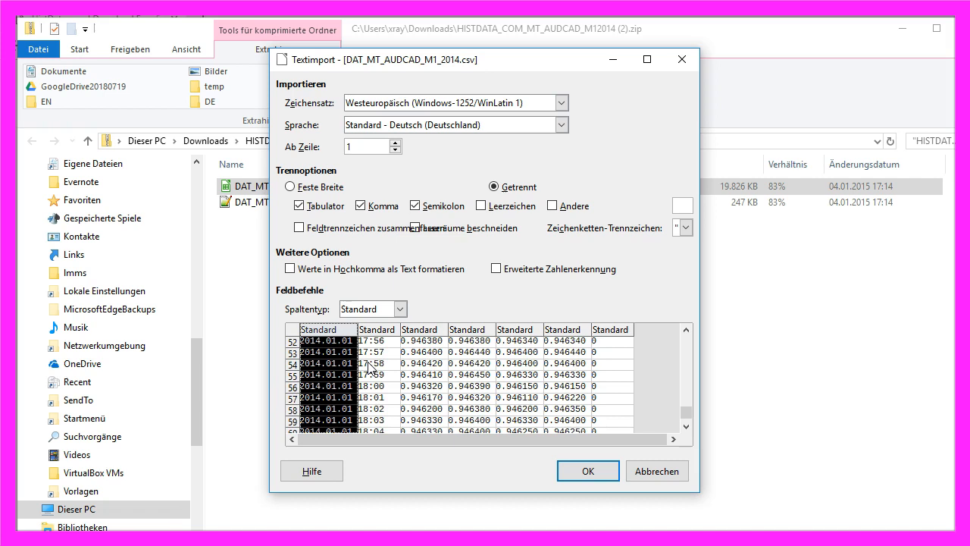
pyautogui.scroll(-3)
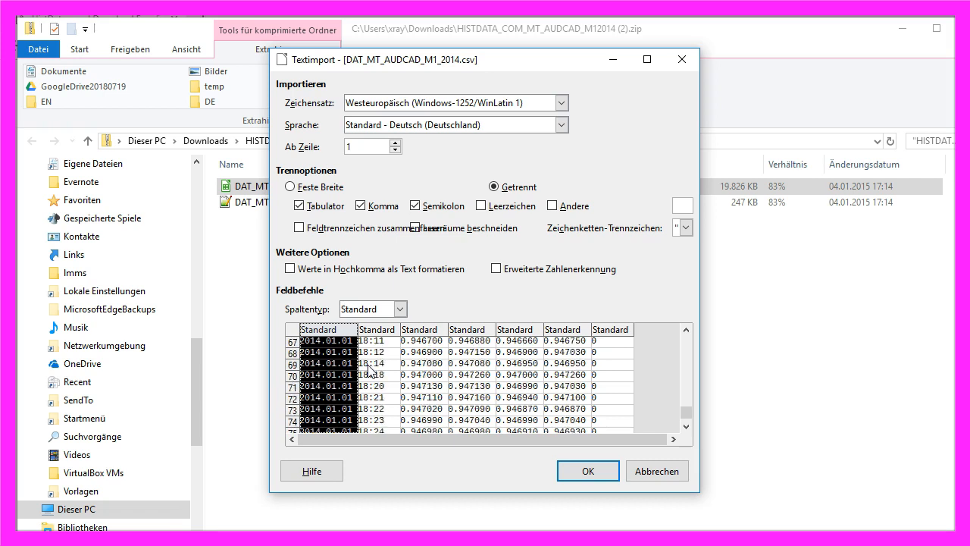
pyautogui.click(588, 470)
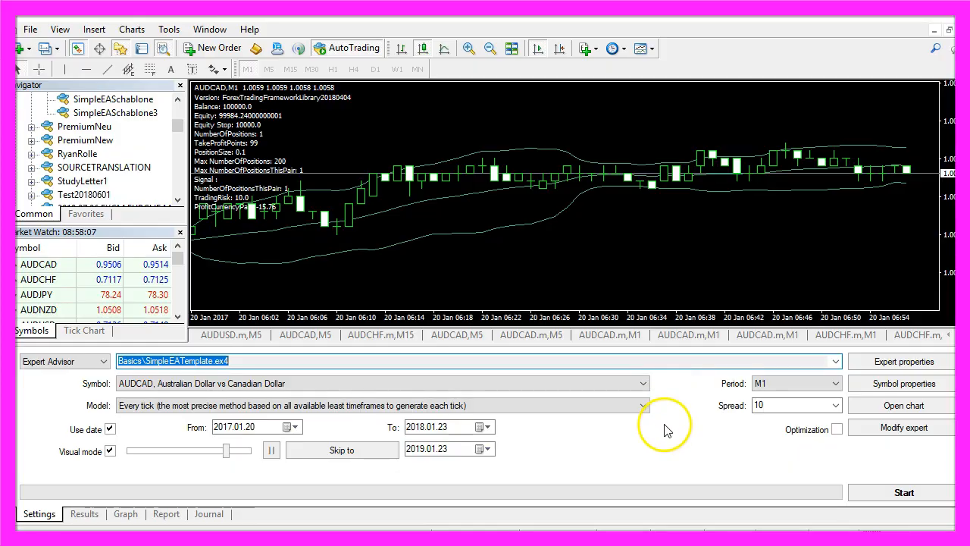
# Step: Change the Strategy Tester From and To dates to 2019.01.20 and 2019.01.23
pyautogui.click(242, 426)
pyautogui.write('9')
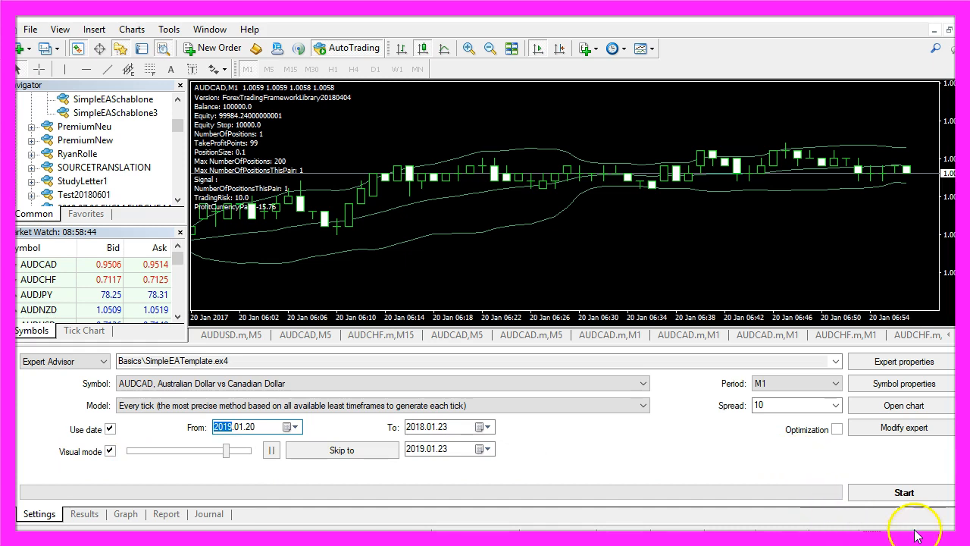
pyautogui.click(902, 491)
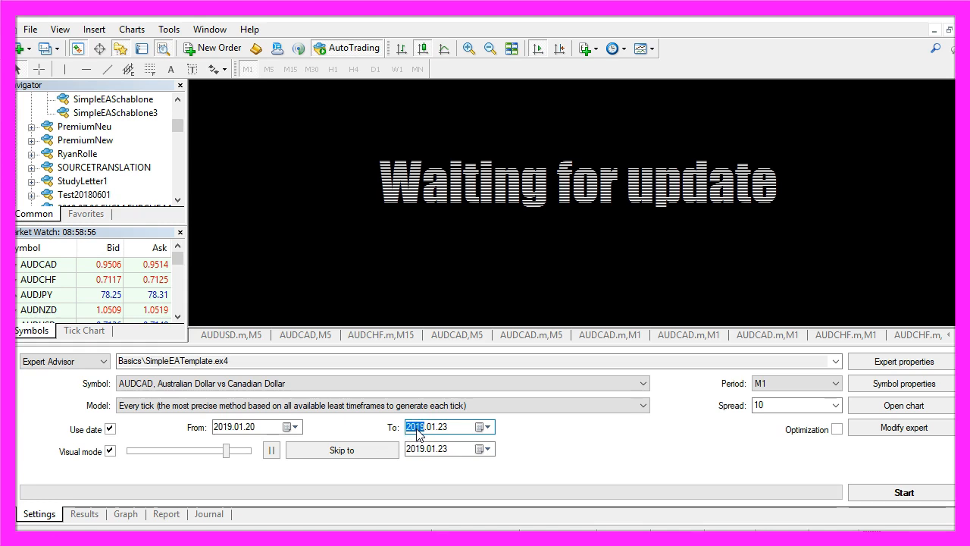
pyautogui.click(904, 491)
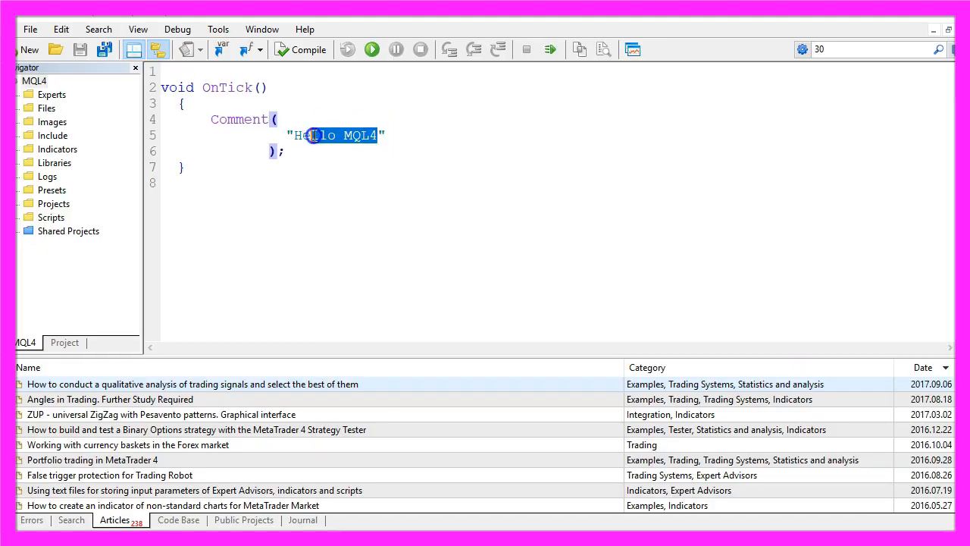
# Step: Replace the "Hello MQL4" comment with "Local Time:" followed by TimeLocal()
pyautogui.doubleClick(315, 135)
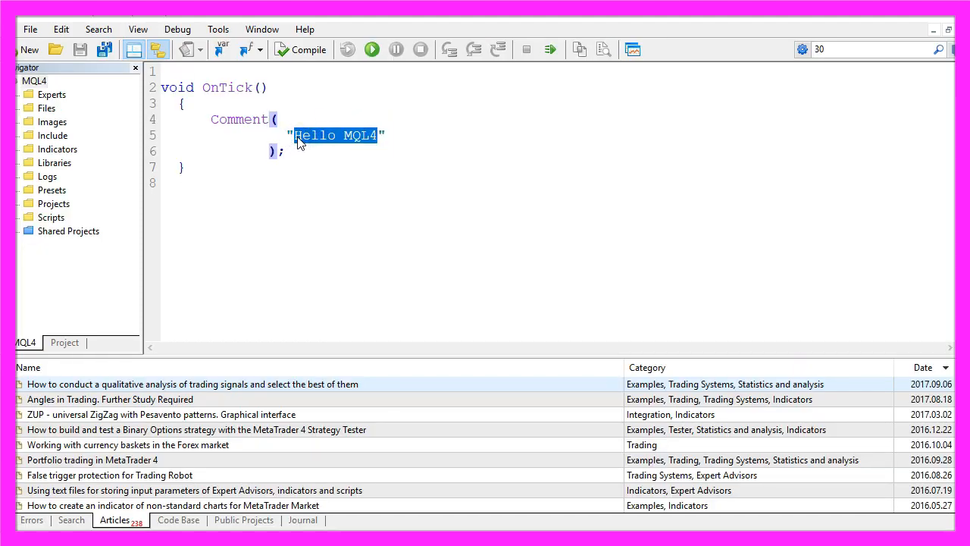
pyautogui.write('Local Time:",')
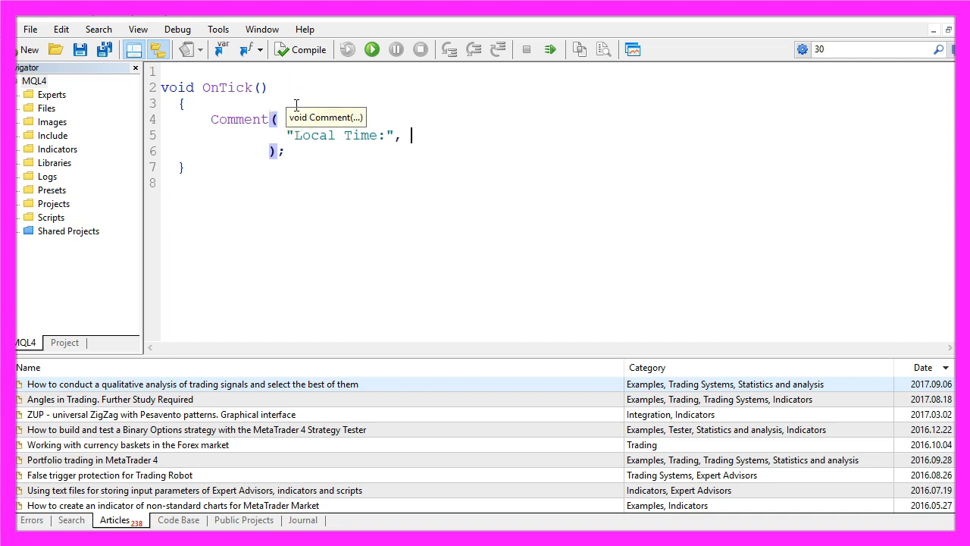
pyautogui.write('Time')
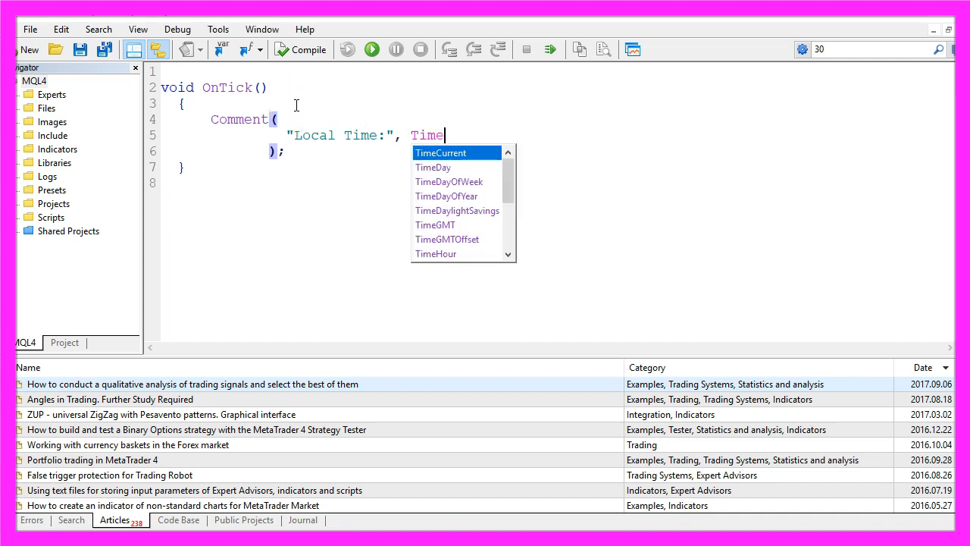
pyautogui.write('Local()')
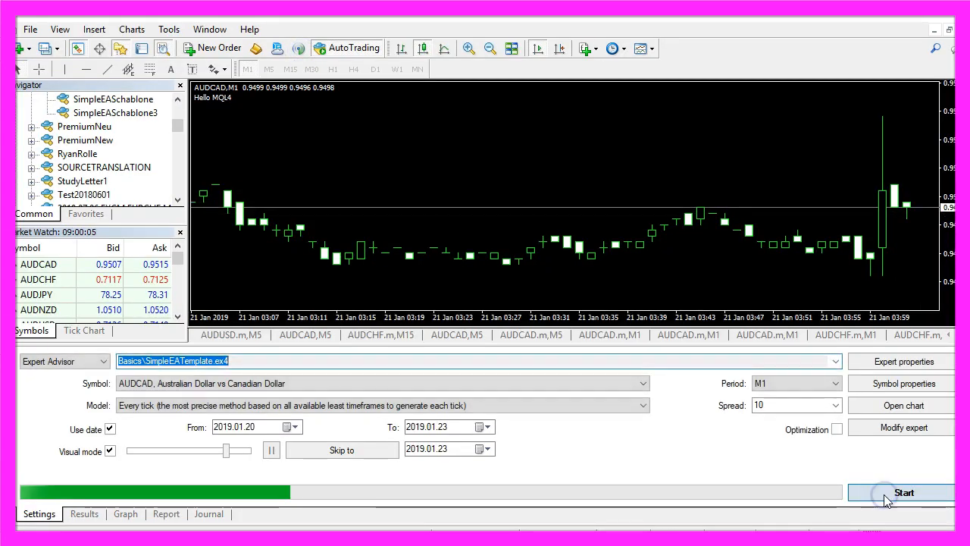
# Step: Start the visual backtest of SimpleEATemplate on AUDCAD M1
pyautogui.click(903, 492)
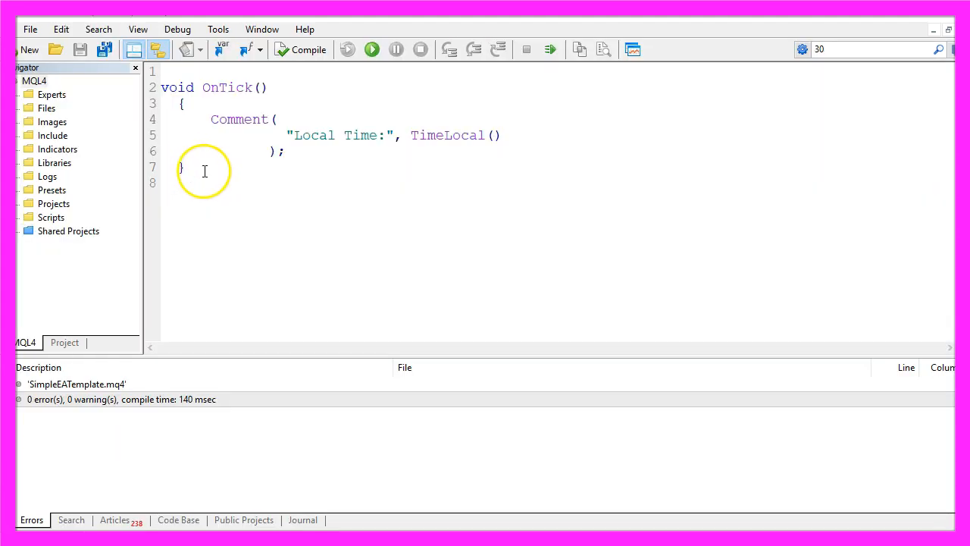
# Step: Select all of the SimpleEATemplate source code with Ctrl+A
pyautogui.press('ctrl+a')
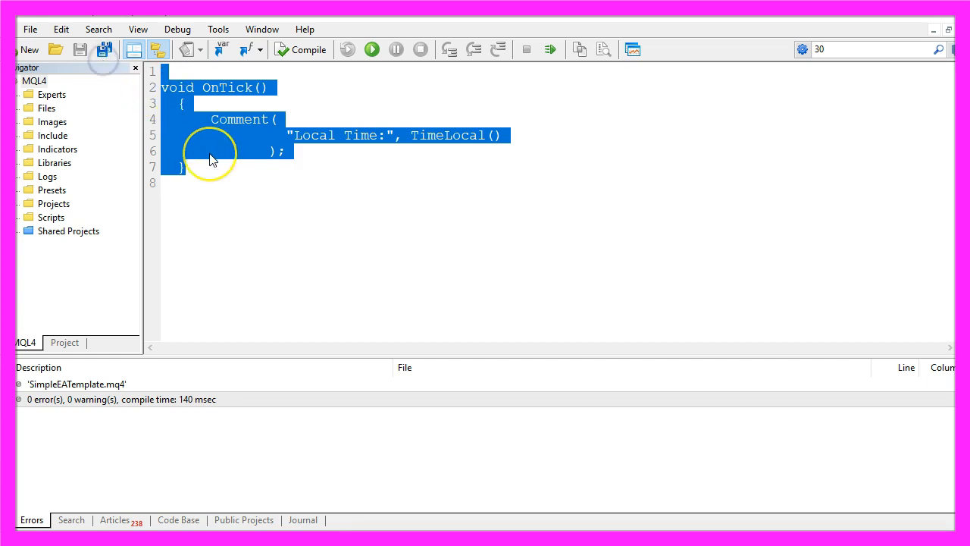